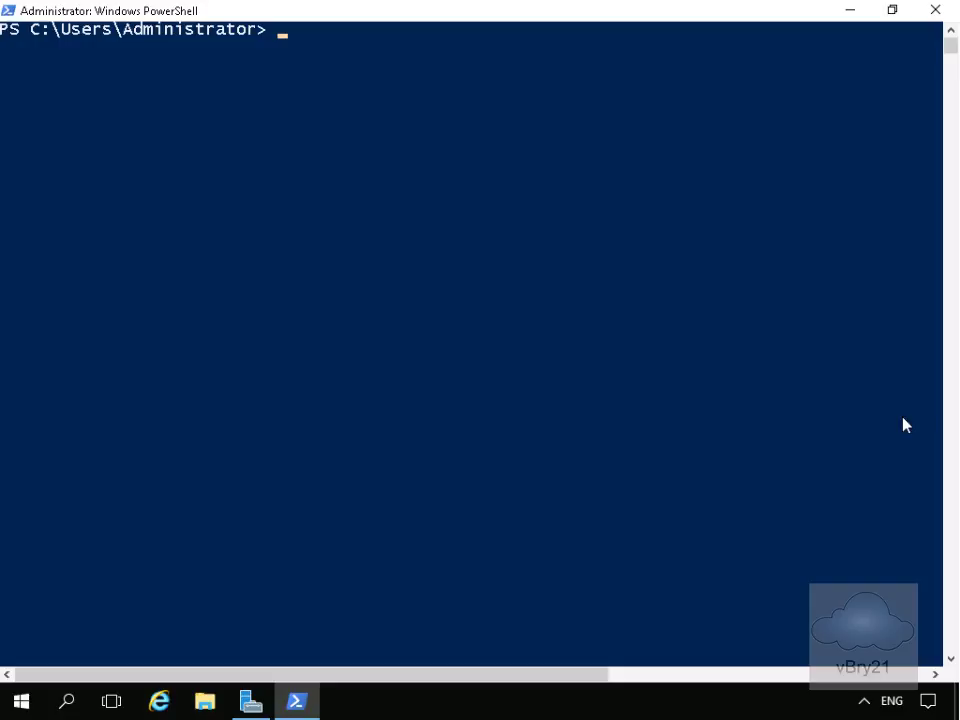
pyautogui.write('Get-NetAdapterRss -Name * | fl *')
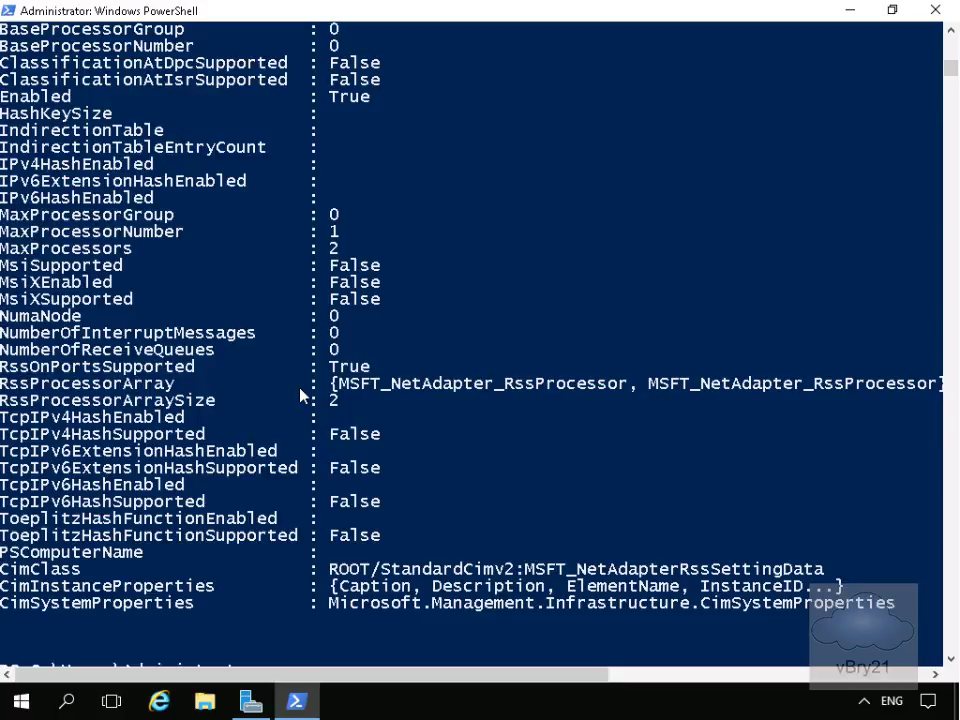
pyautogui.moveTo(938, 278)
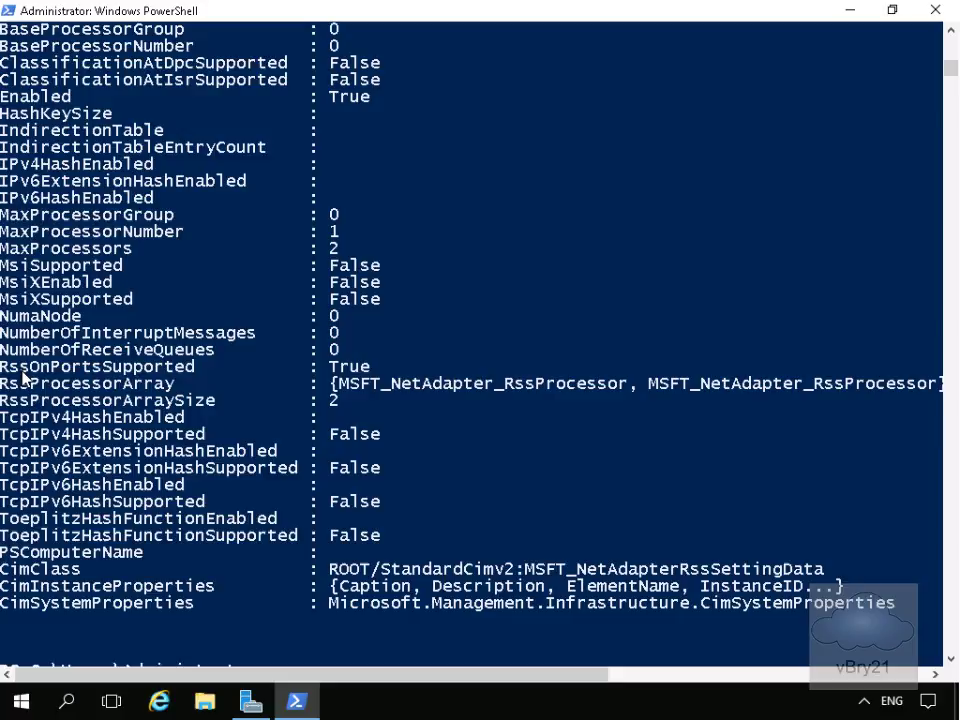
pyautogui.moveTo(364, 378)
pyautogui.write('Get-SmbServerNetworkInterface')
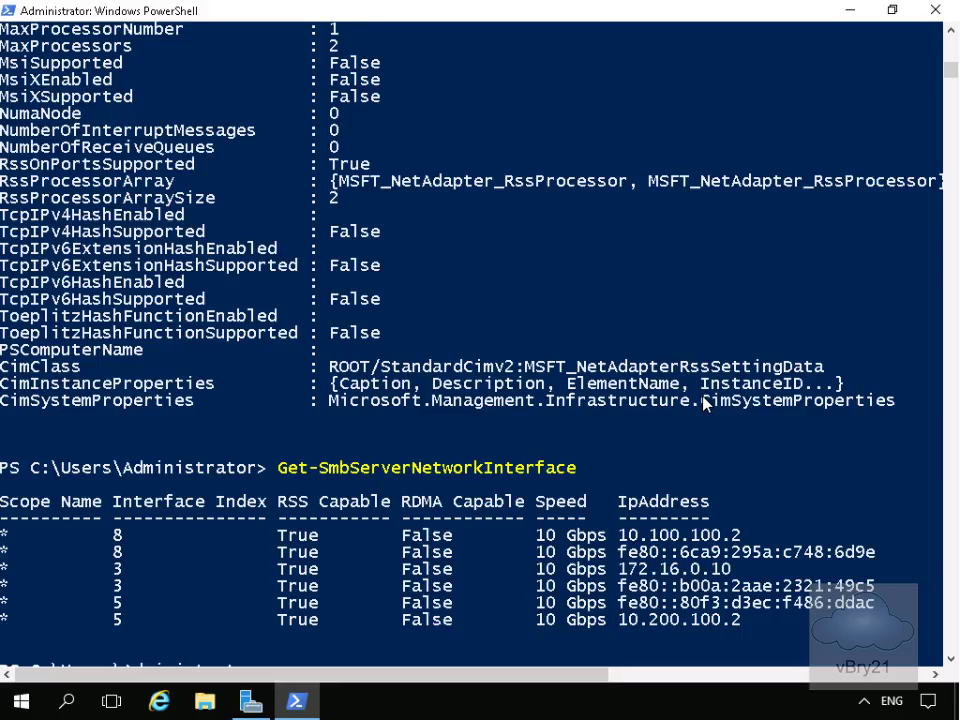
pyautogui.moveTo(292, 508)
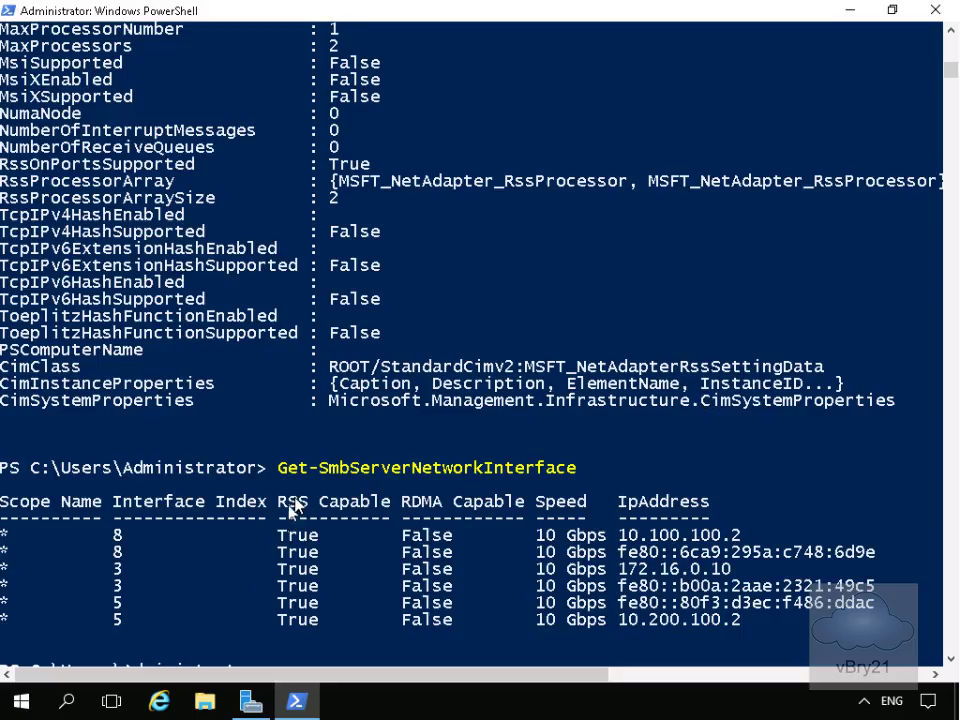
pyautogui.moveTo(410, 512)
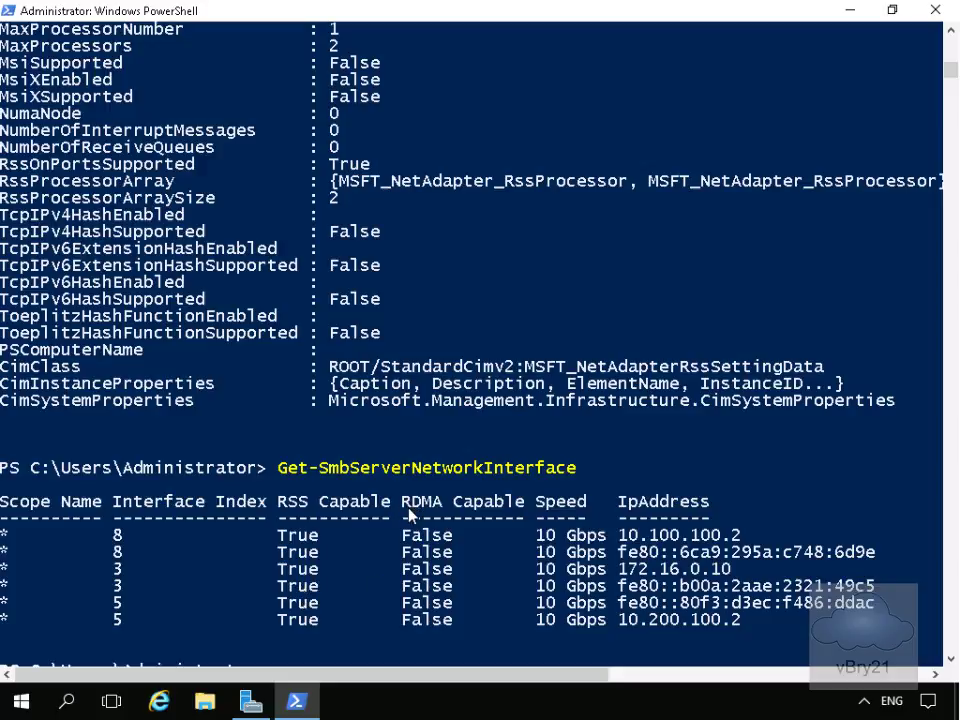
pyautogui.moveTo(432, 602)
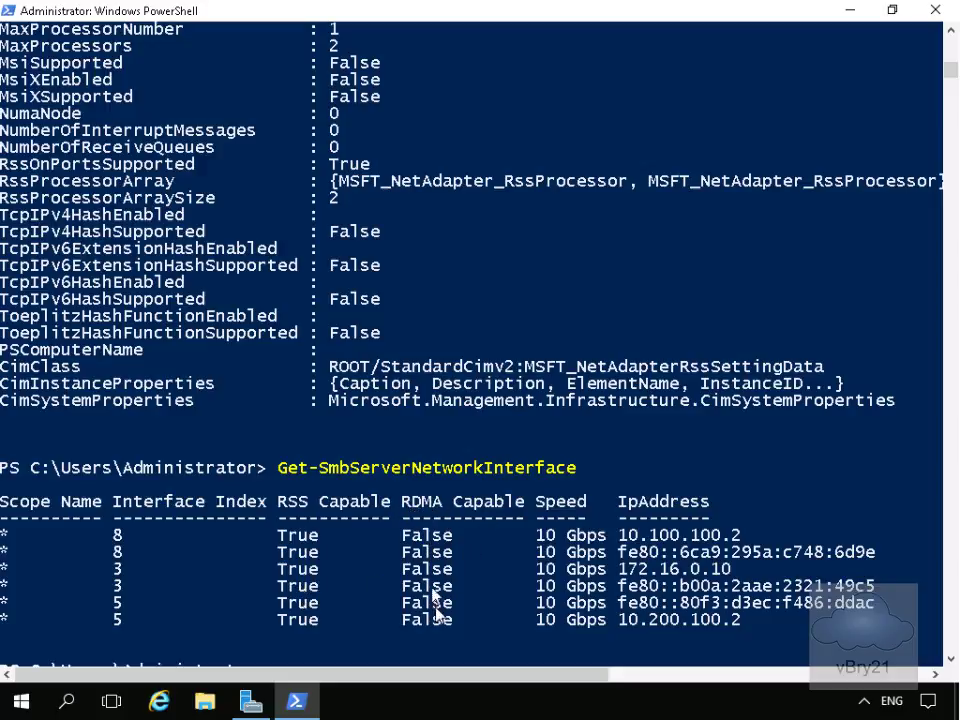